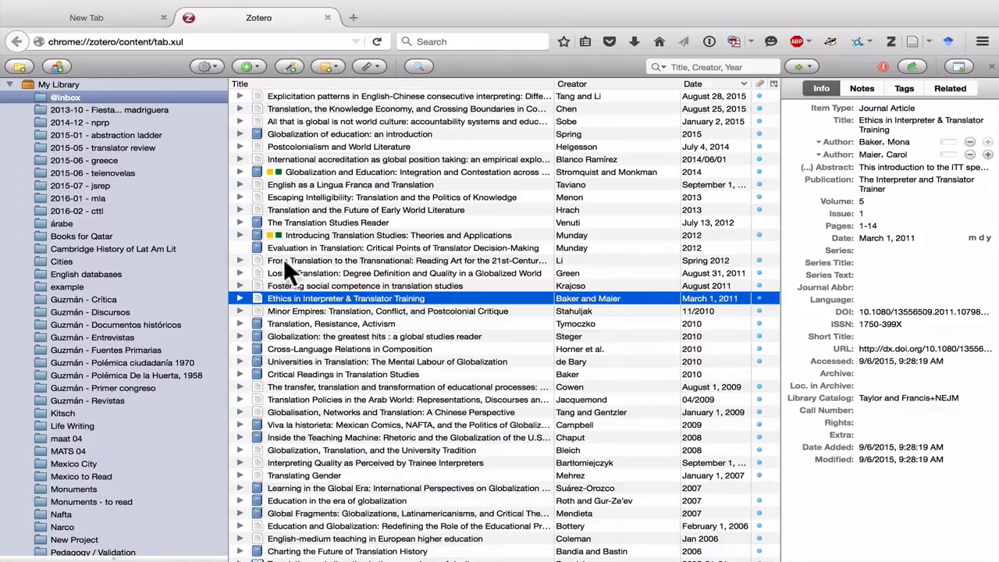
In Zotero Preferences Export, keep Chicago 16th edition (author-date) as the Quick Copy default format.
click(199, 66)
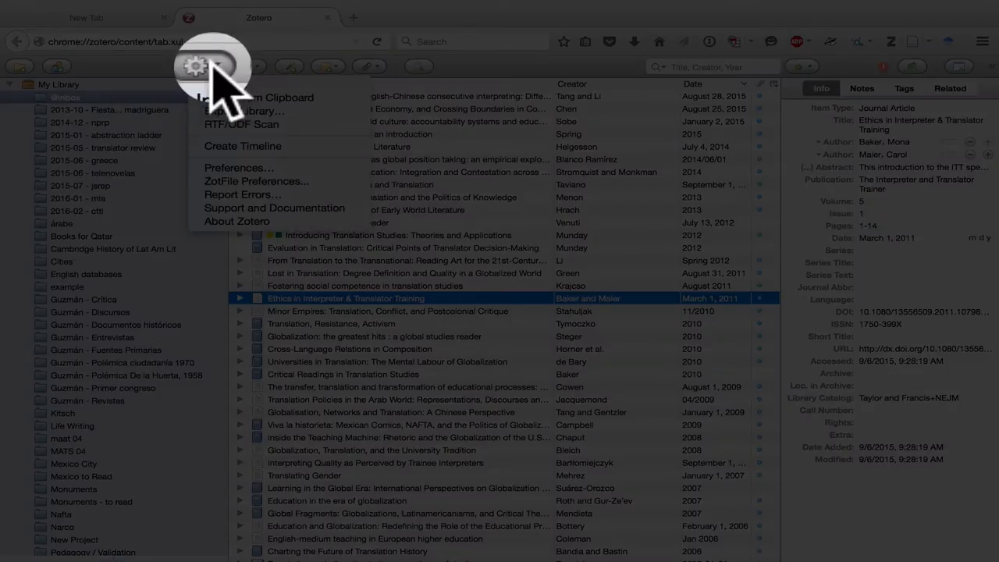
click(237, 168)
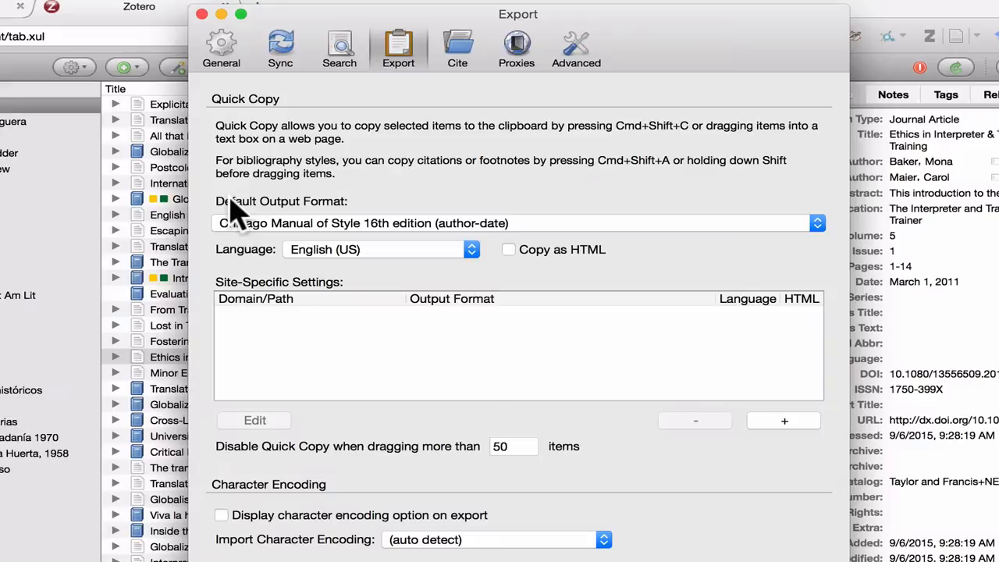
mouse_move(320, 232)
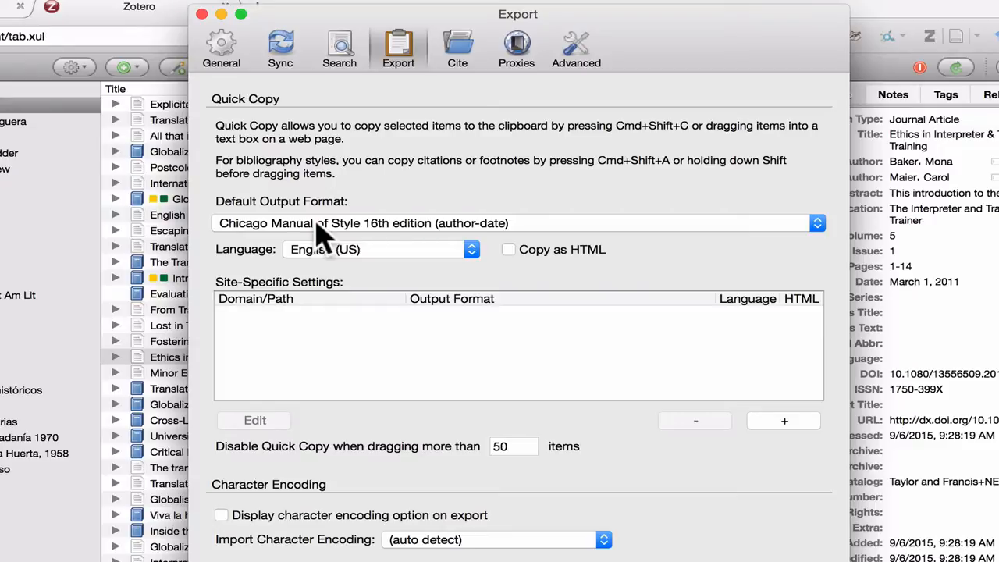
click(818, 223)
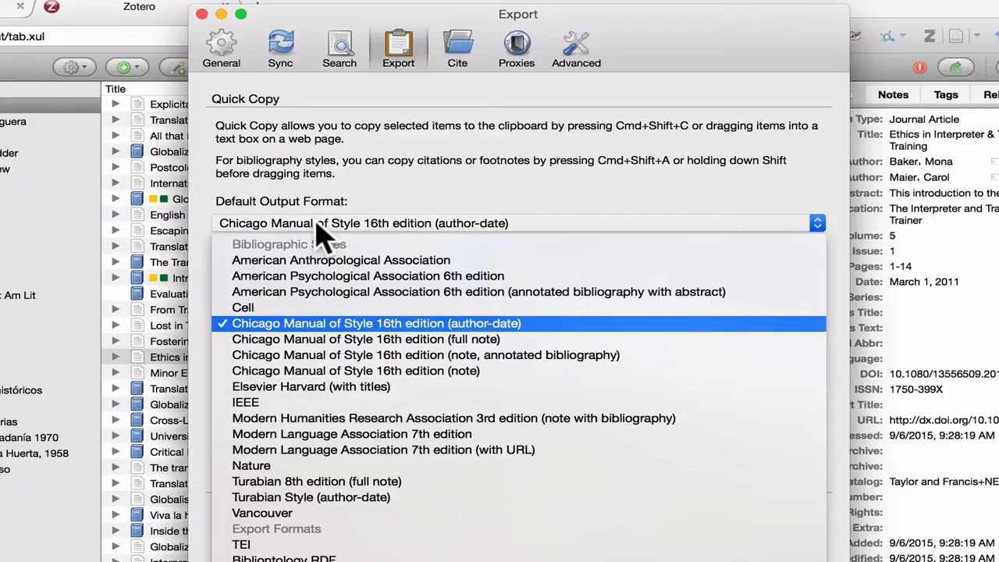
click(376, 323)
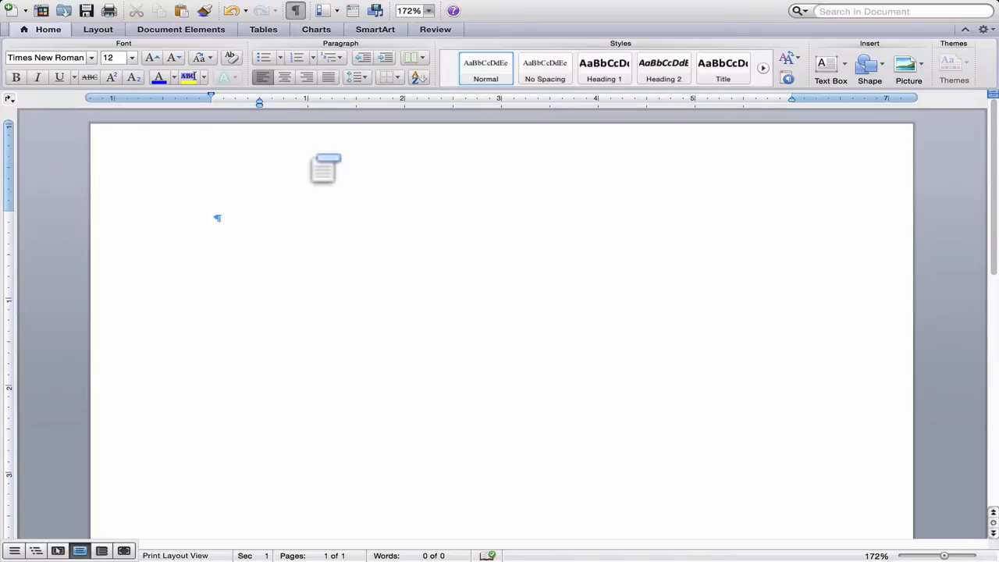
Place the cursor in the blank Word document to receive references.
click(212, 219)
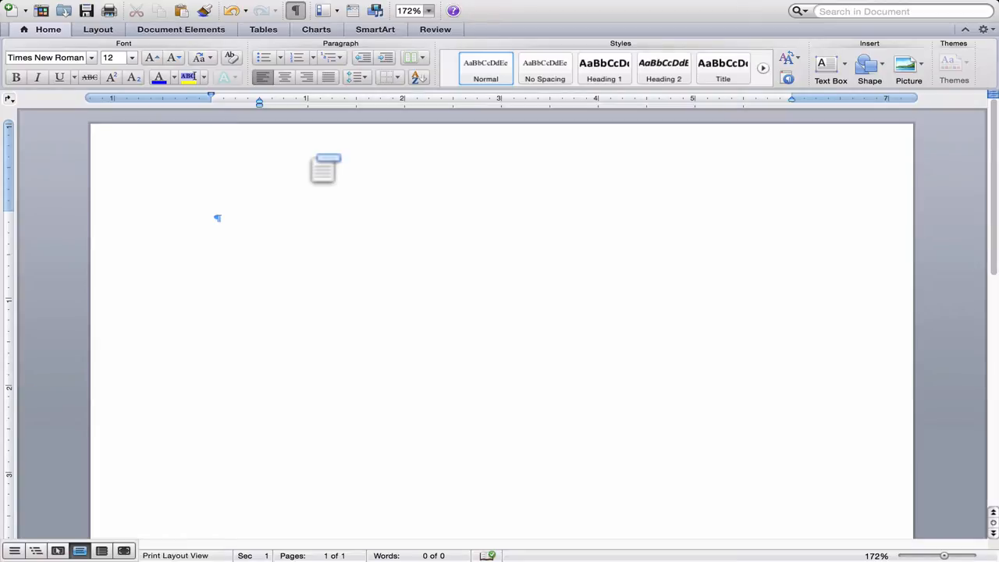
click(212, 219)
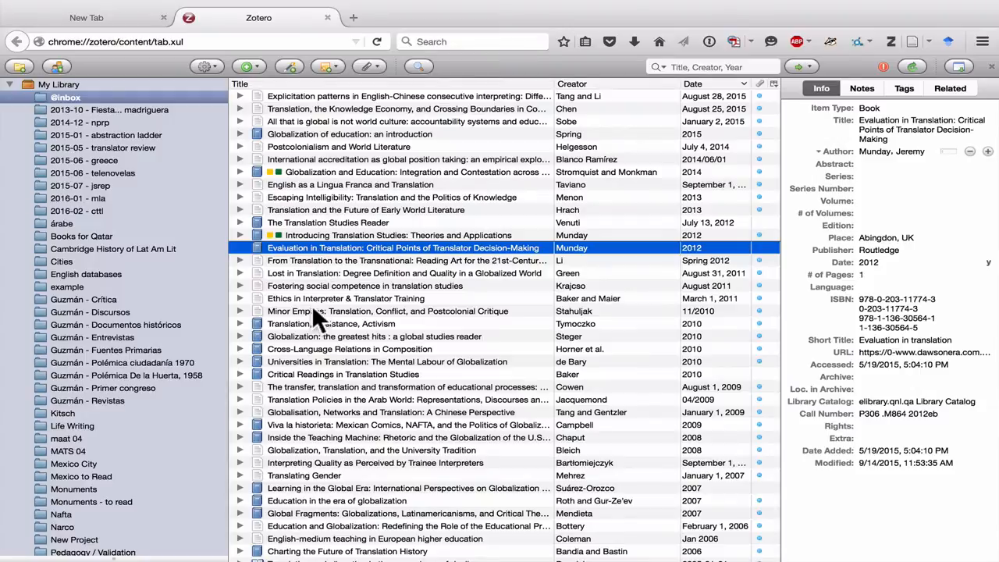
Select the Tymoczko book Translation, Resistance, Activism in the Zotero items list.
click(346, 323)
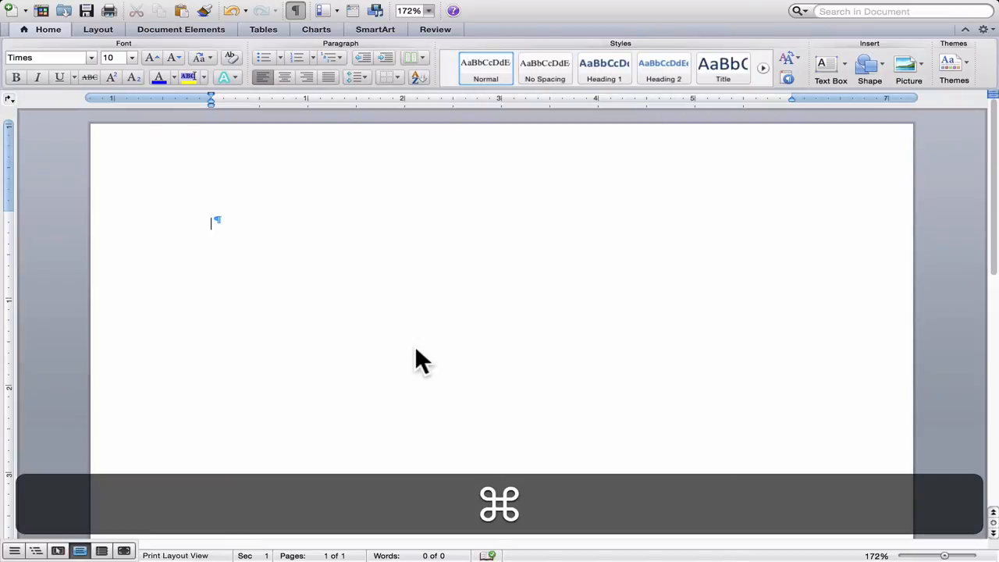
Paste the quick-copied reference into Word, then select all the document text.
key(cmd+v)
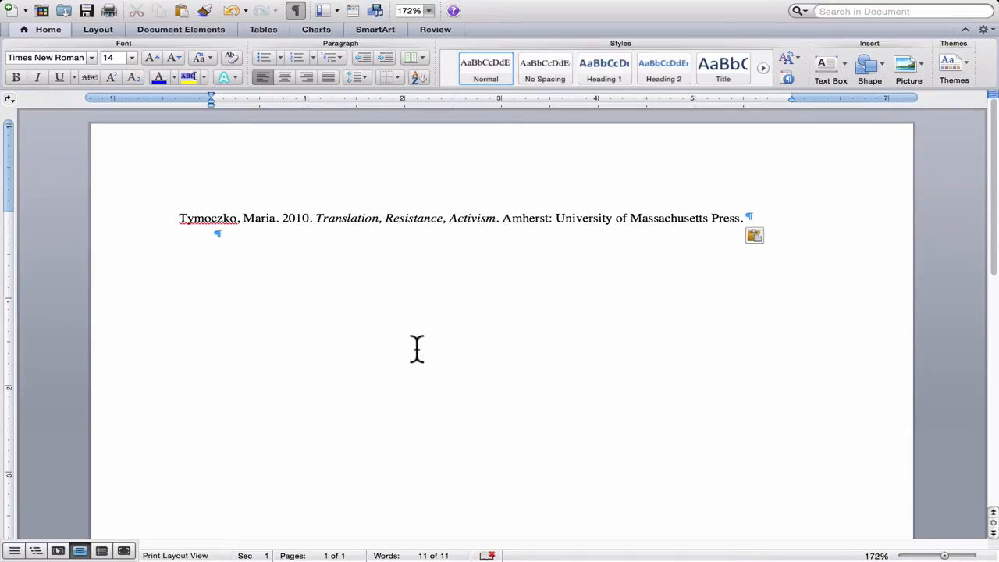
click(212, 234)
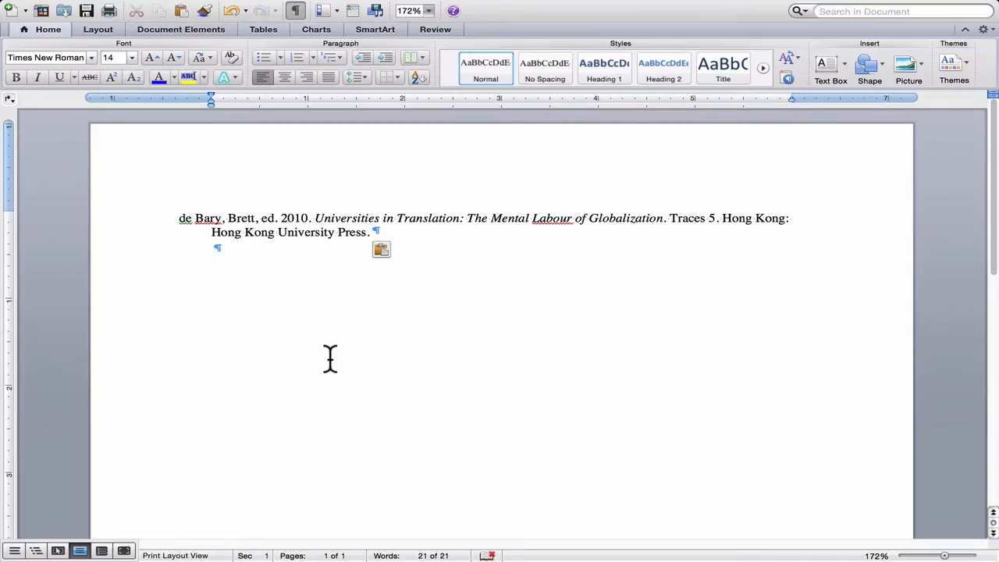
key(cmd+a)
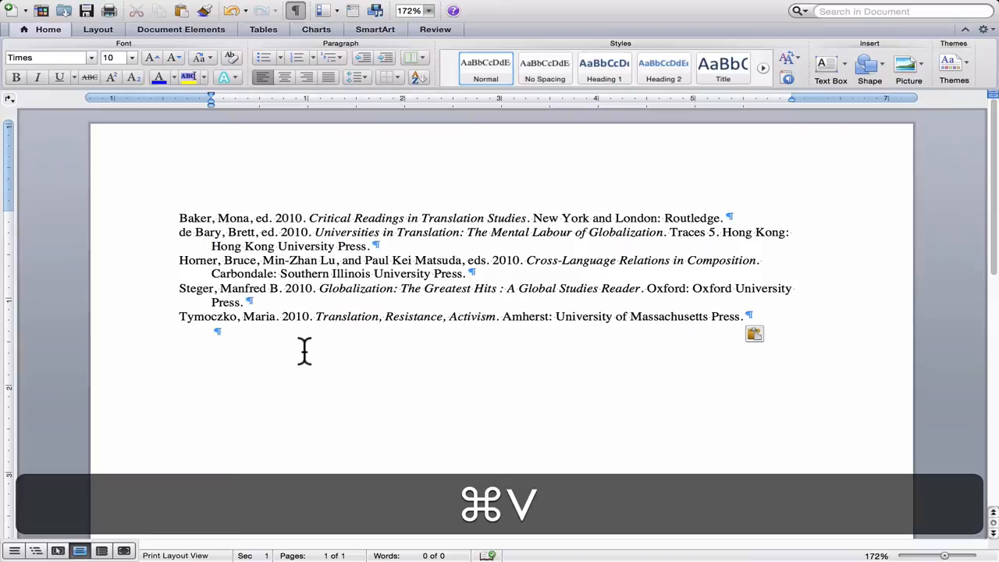
Paste the five references, Baker through Tymoczko, as a Chicago author-date list in Word.
key(cmd+v)
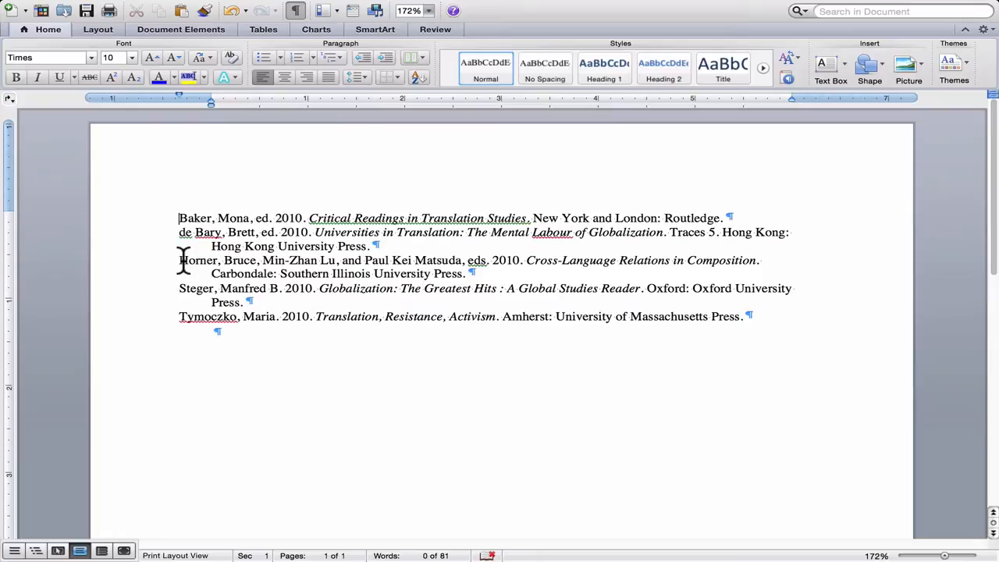
mouse_move(211, 238)
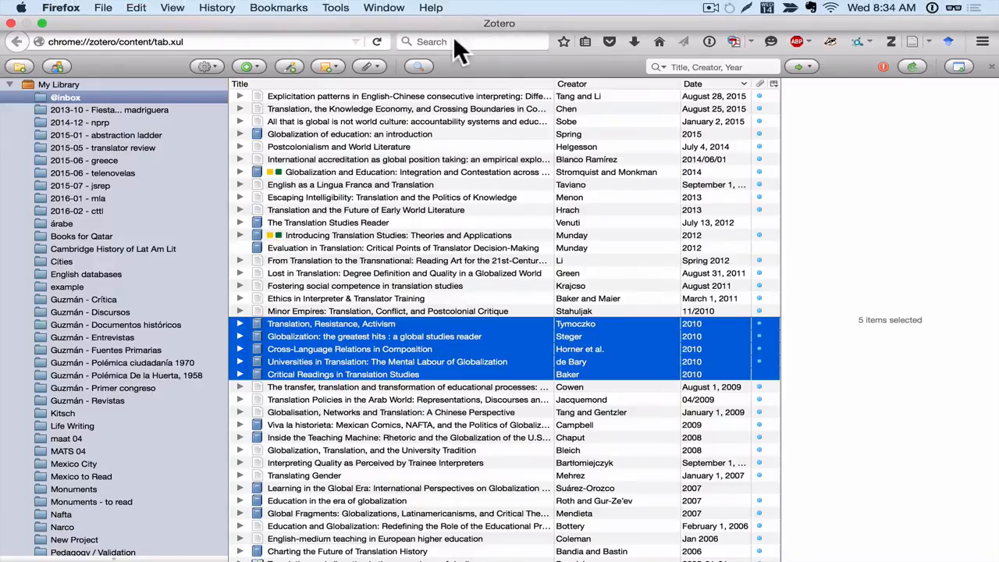
mouse_move(53, 33)
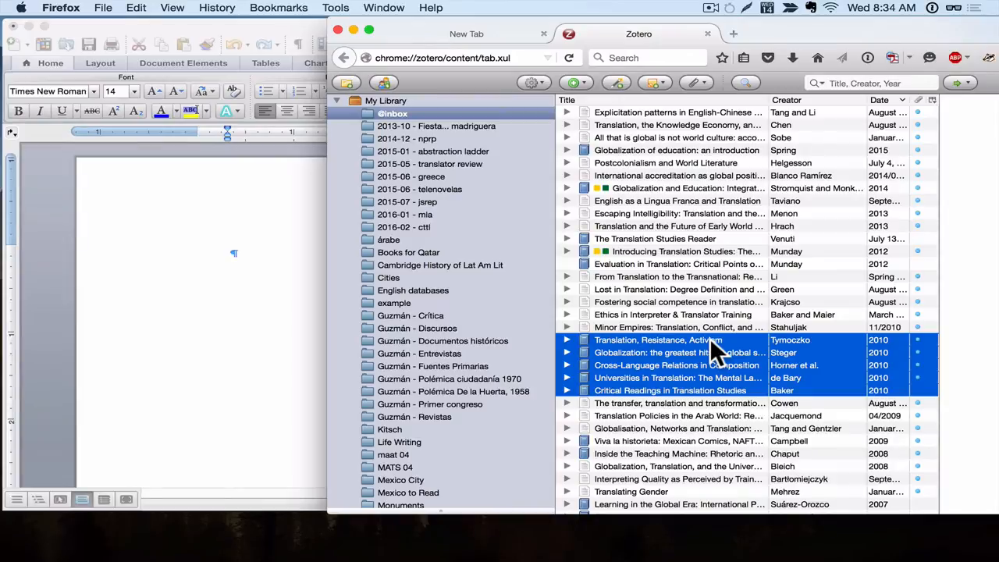
mouse_move(643, 374)
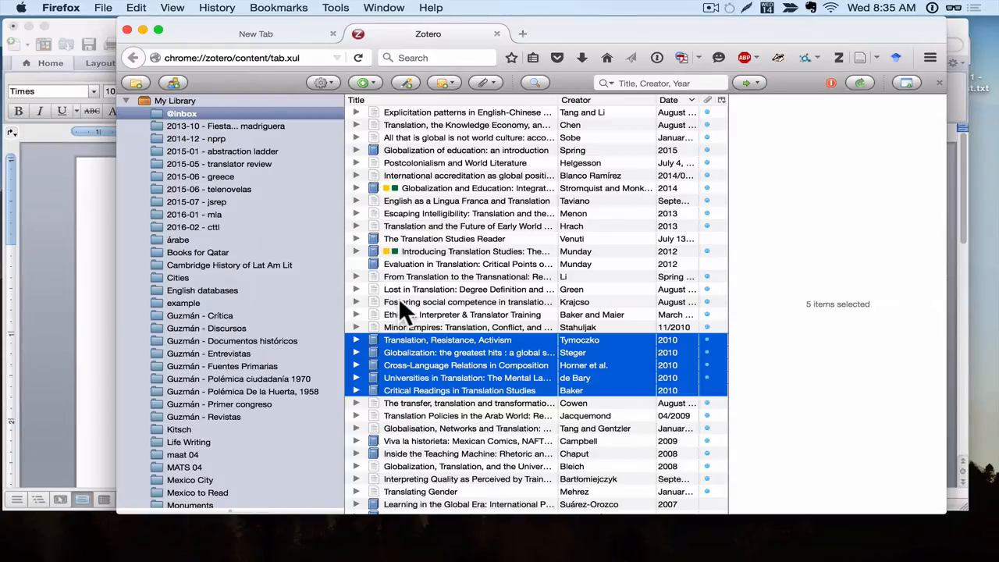
Select the Li to Stahuljak items and start Create Bibliography from Items.
click(467, 277)
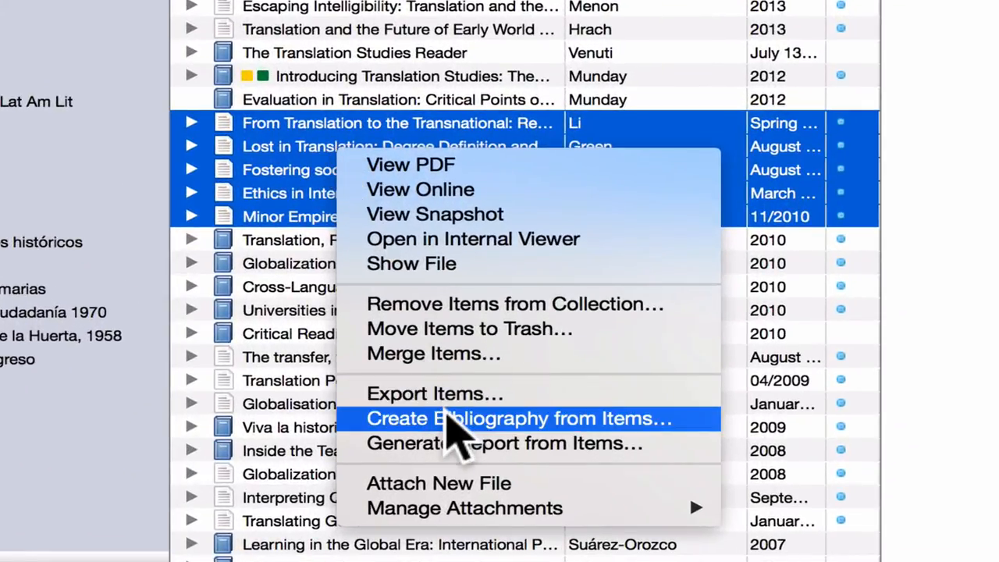
mouse_move(523, 418)
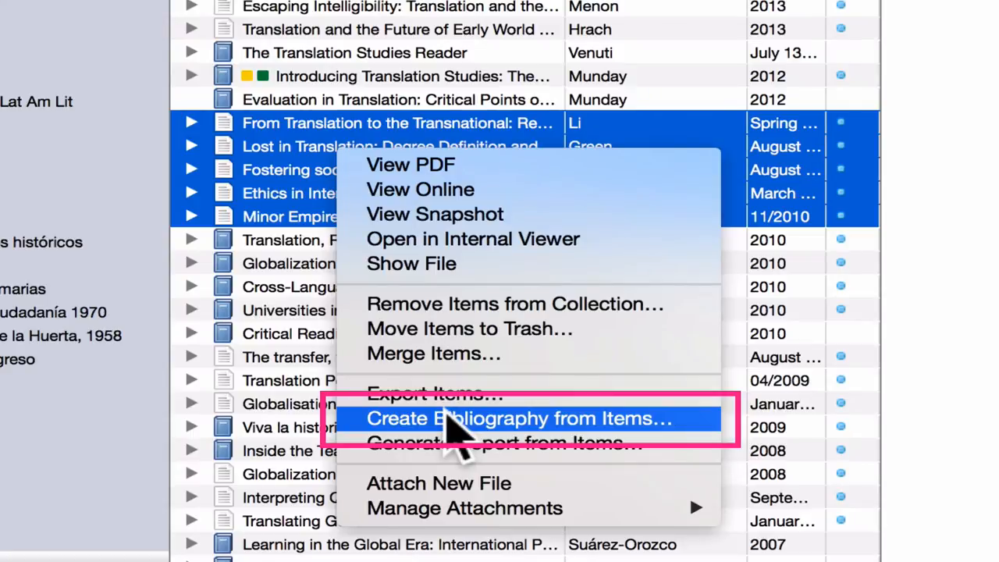
click(521, 418)
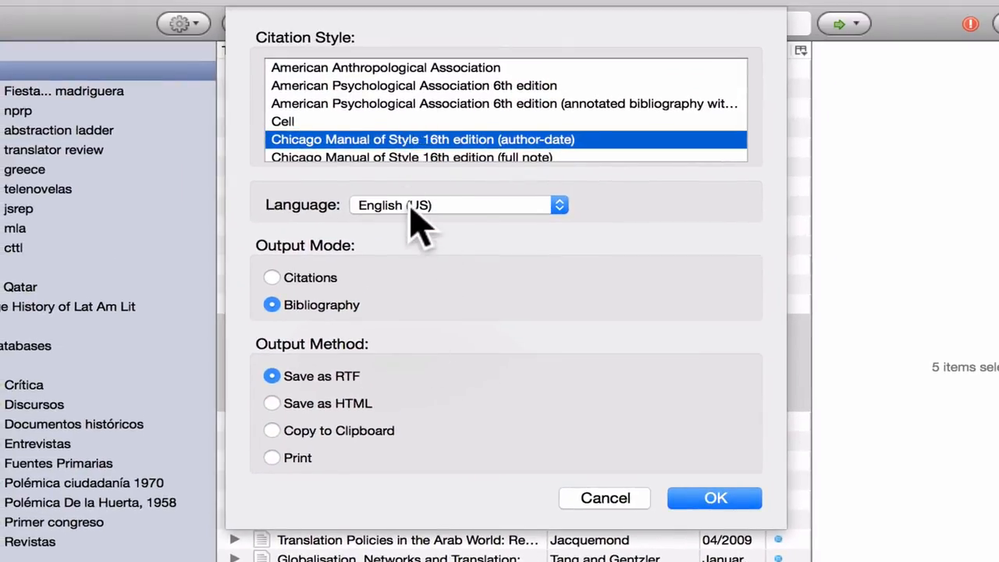
mouse_move(331, 320)
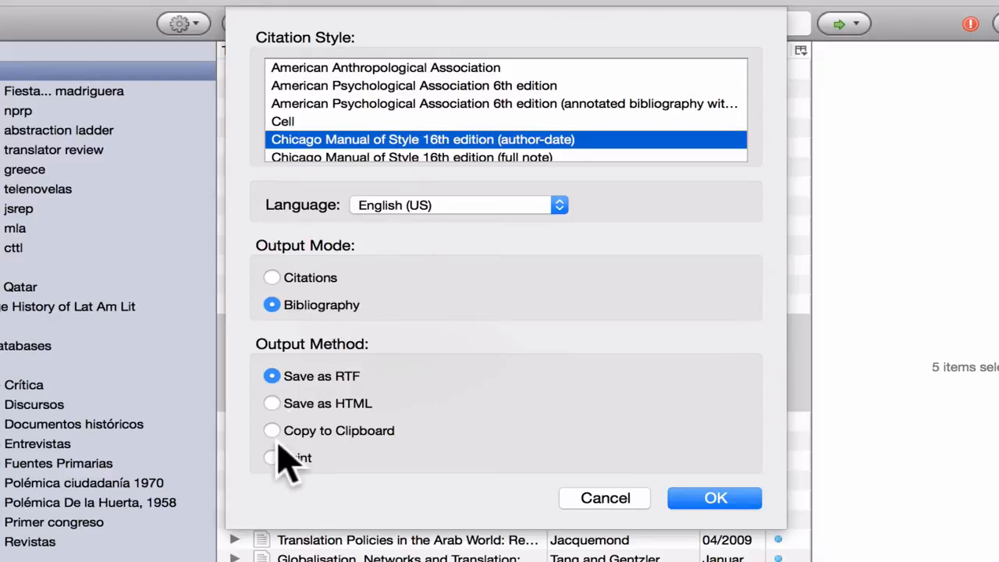
Output the Chicago author-date bibliography to the clipboard and confirm with OK.
click(272, 431)
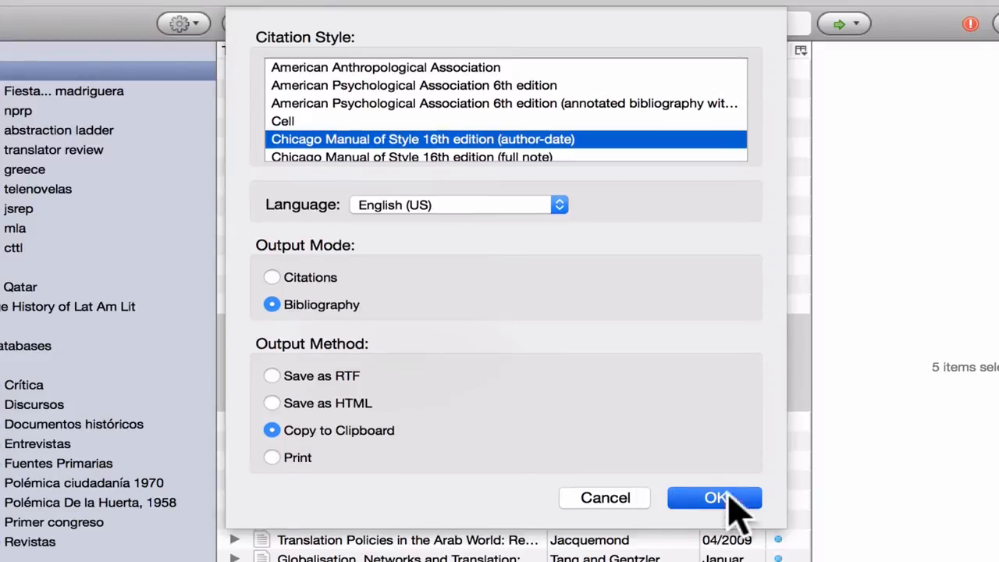
click(715, 497)
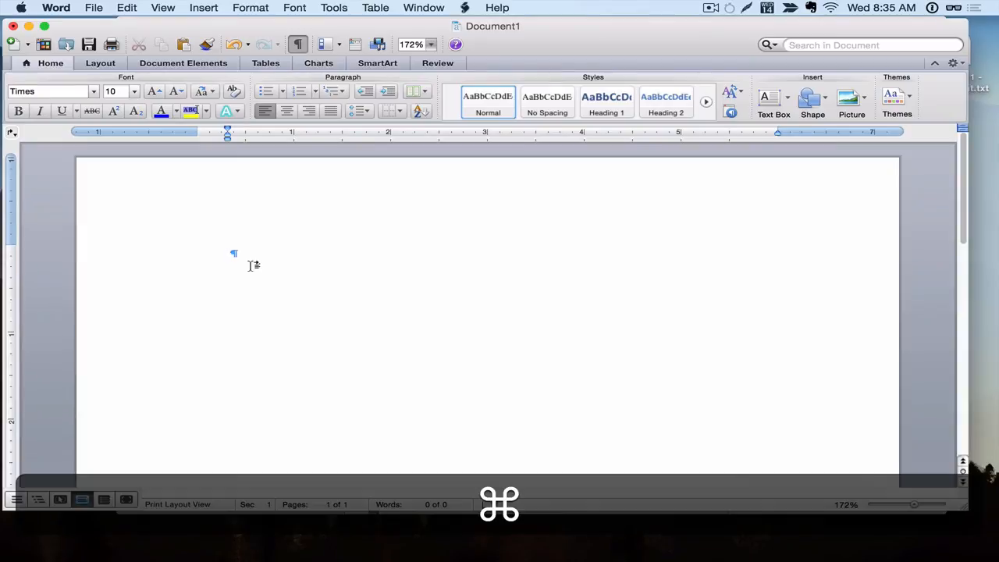
key(cmd+v)
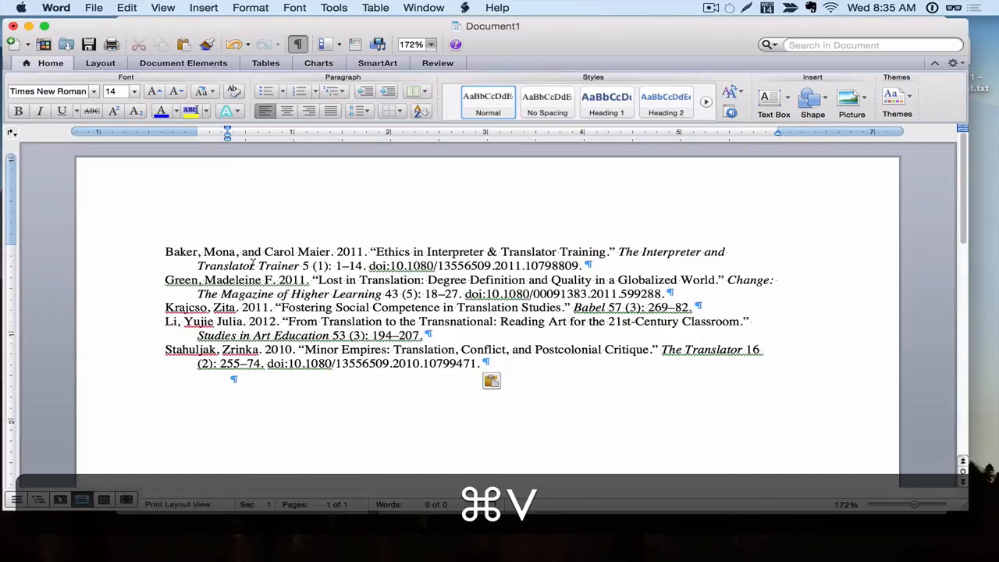
key(cmd+v)
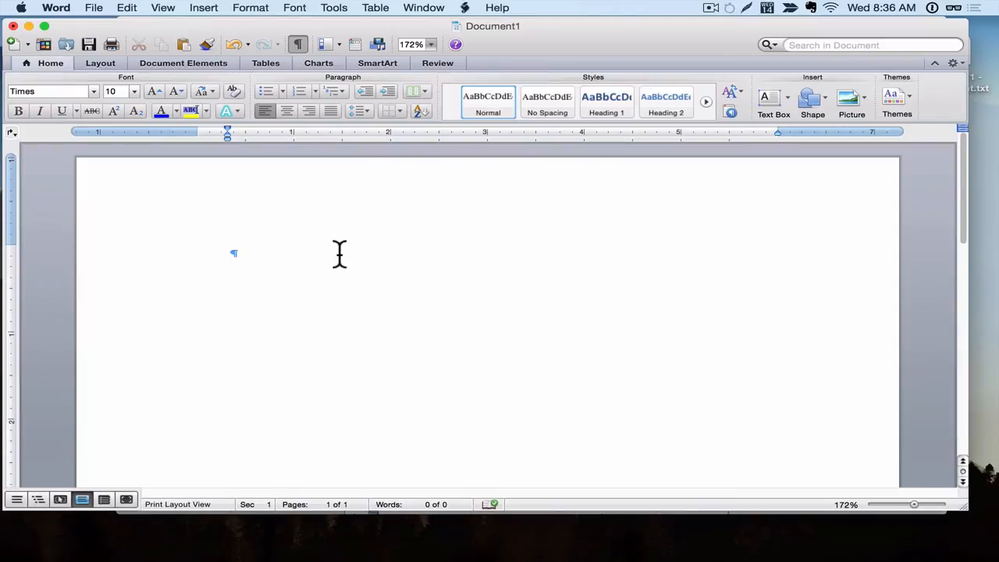
Close Word's Document1 and discard it with Don't Save.
click(227, 256)
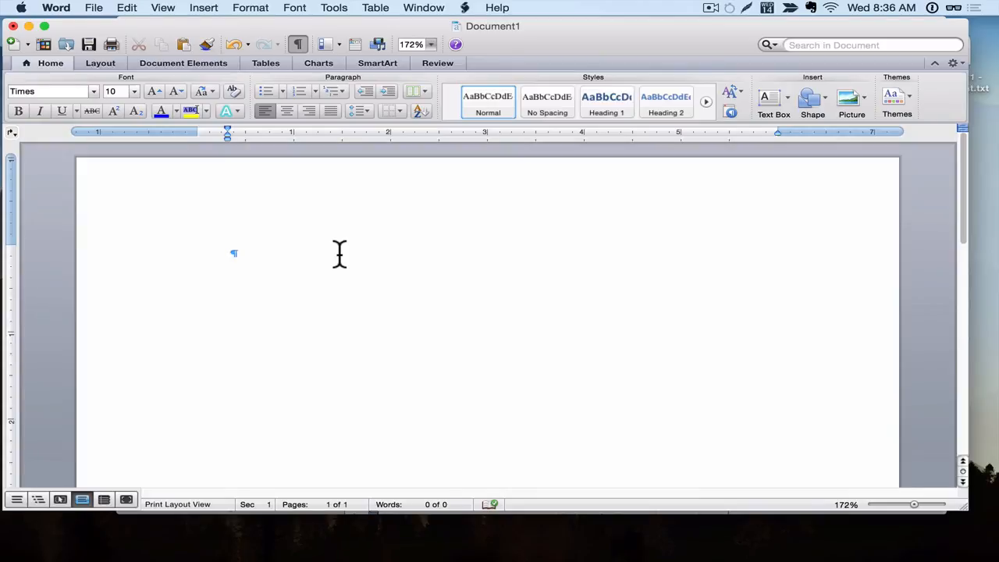
click(228, 256)
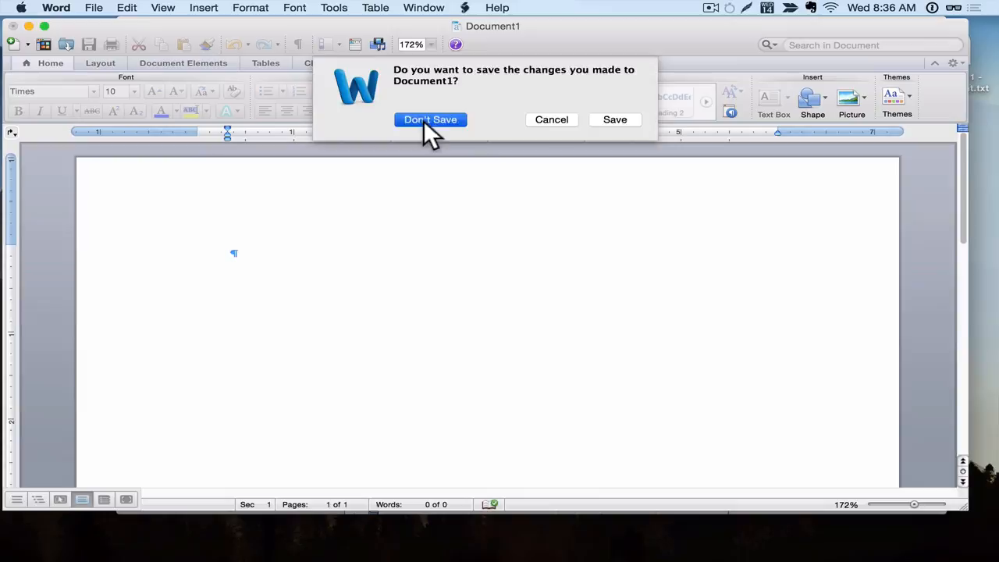
click(431, 119)
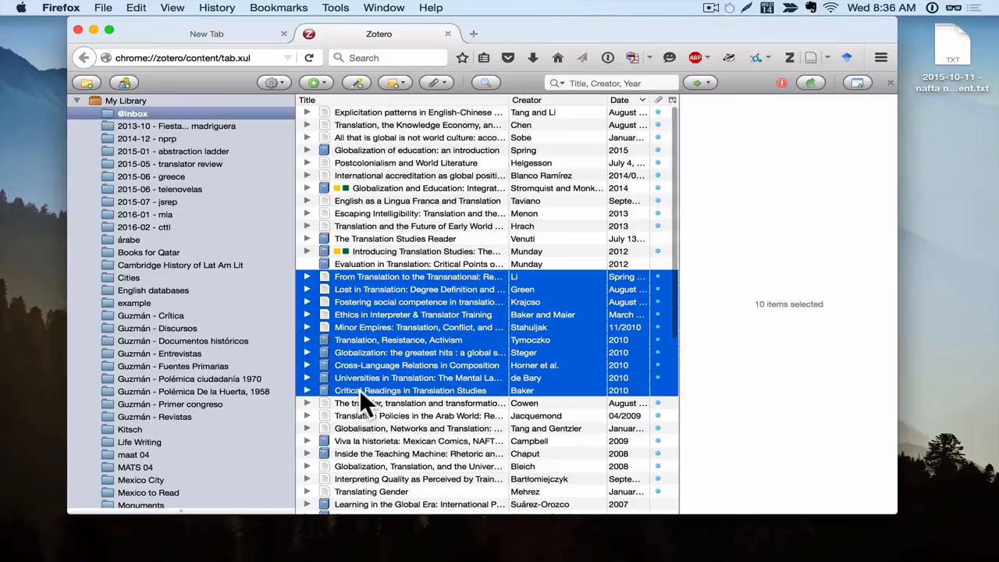
Create a bibliography from the ten selected items with Save as RTF output.
right_click(367, 390)
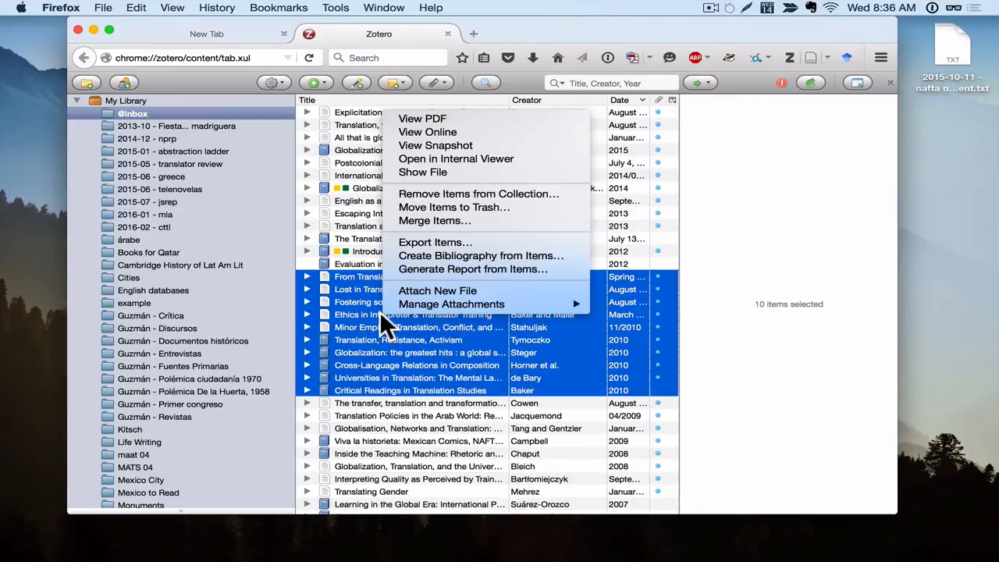
mouse_move(451, 303)
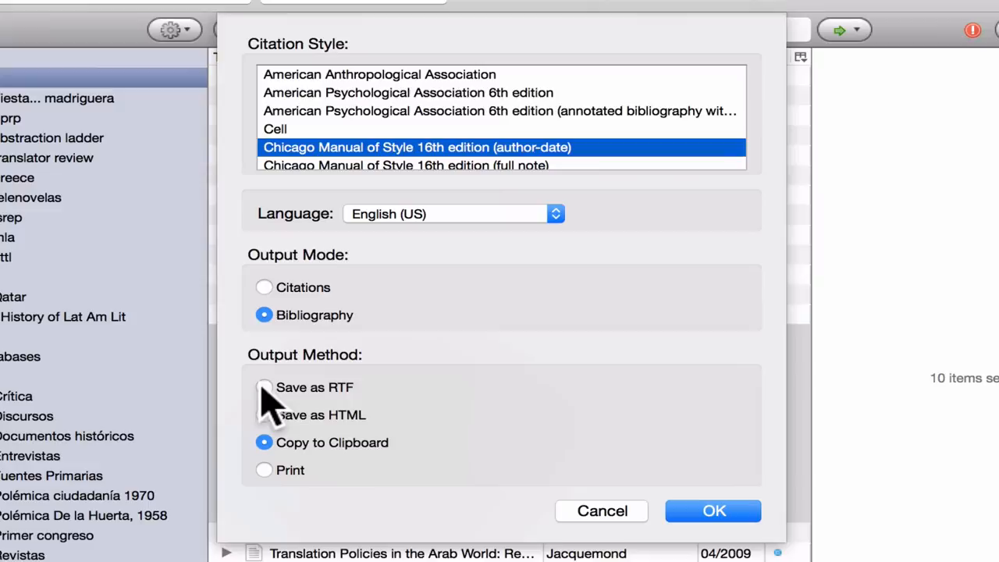
click(263, 387)
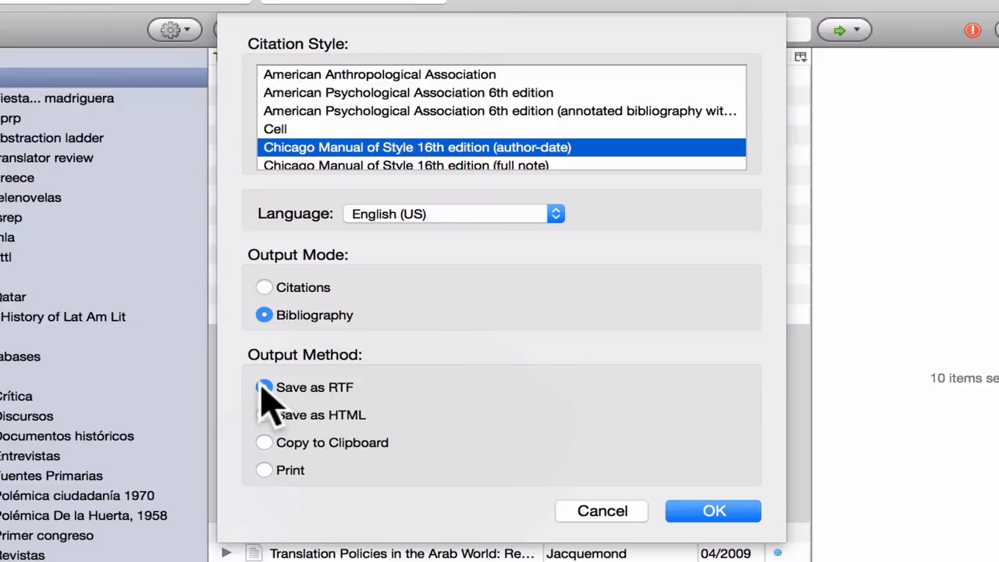
click(713, 510)
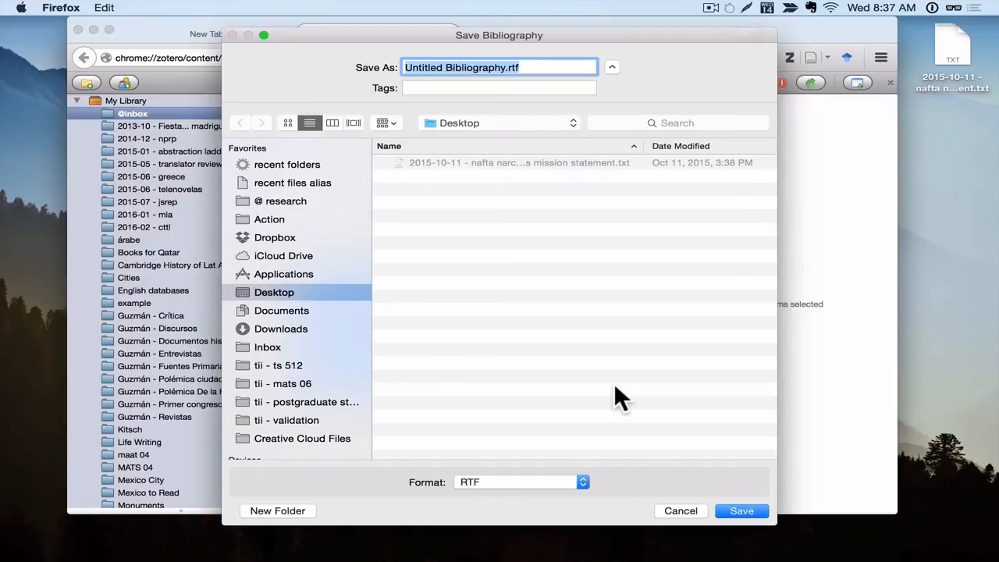
Save the bibliography to the Desktop as Untitled Bibliography.rtf.
click(743, 511)
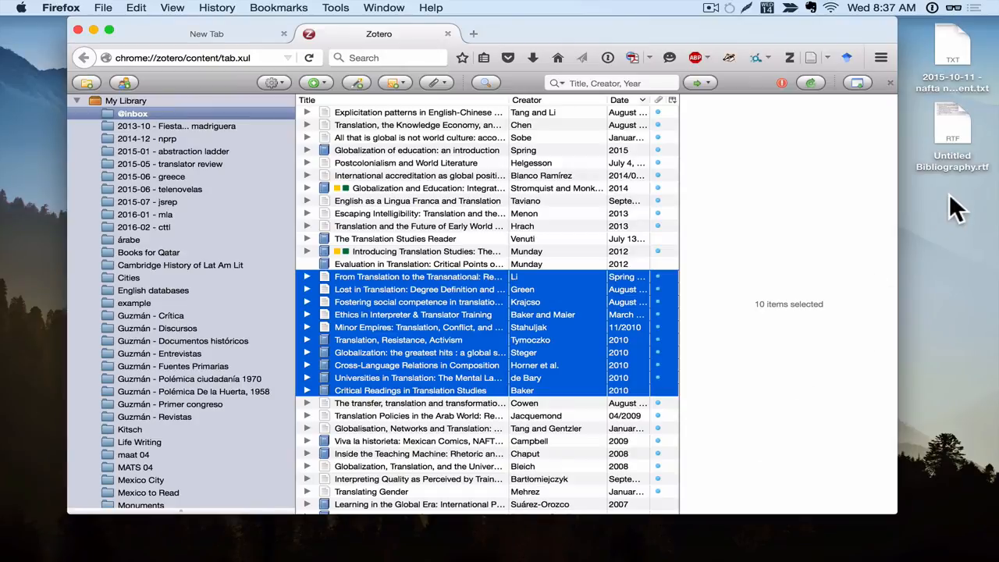
mouse_move(957, 175)
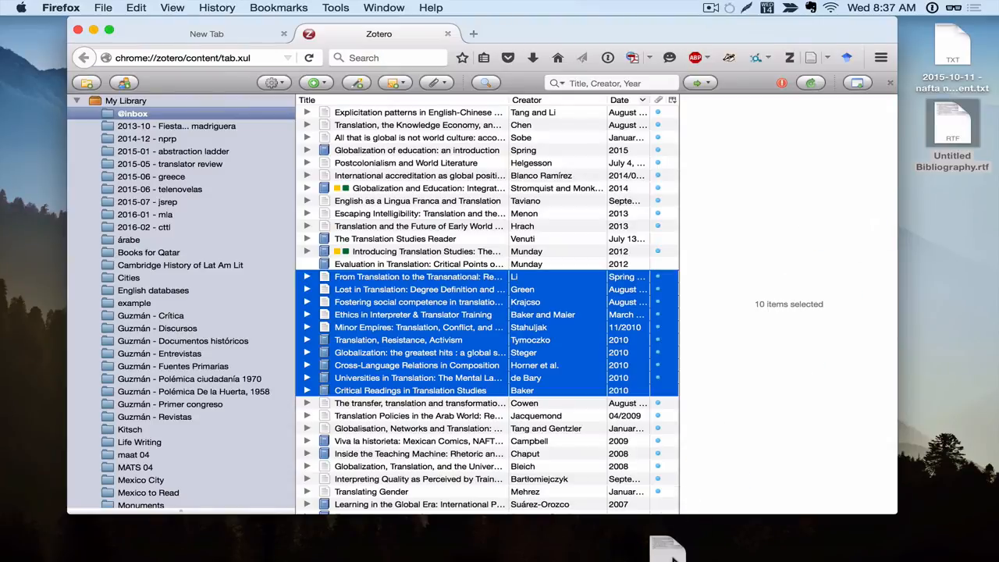
mouse_move(295, 544)
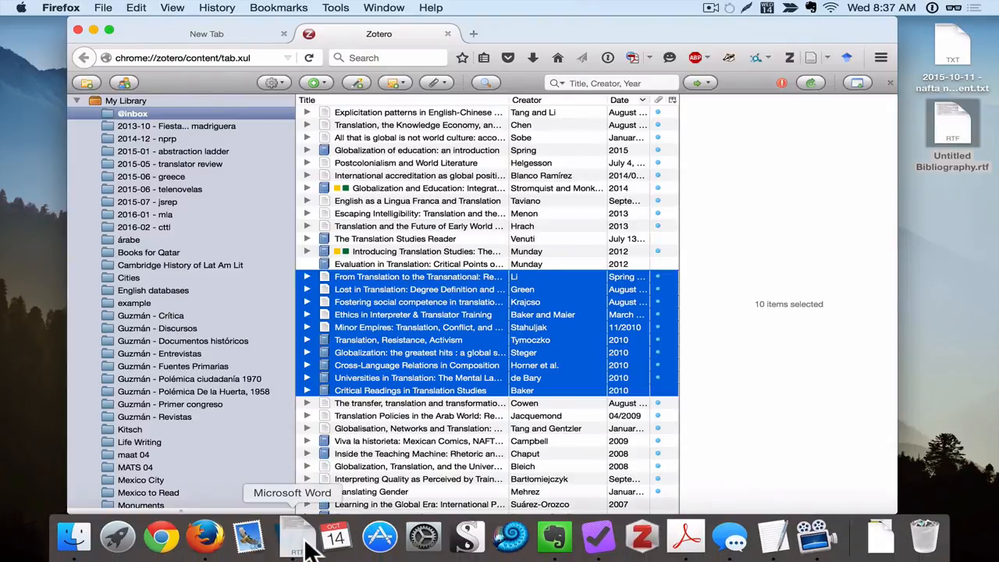
Open Untitled Bibliography.rtf in Microsoft Word, showing the ten references from Baker to Tymoczko.
click(289, 550)
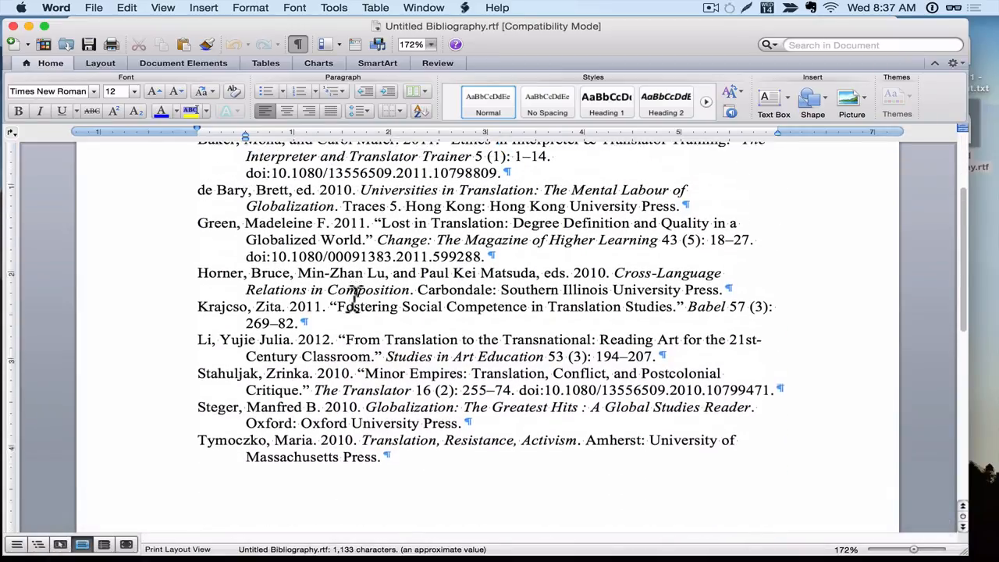
scroll(up, 3)
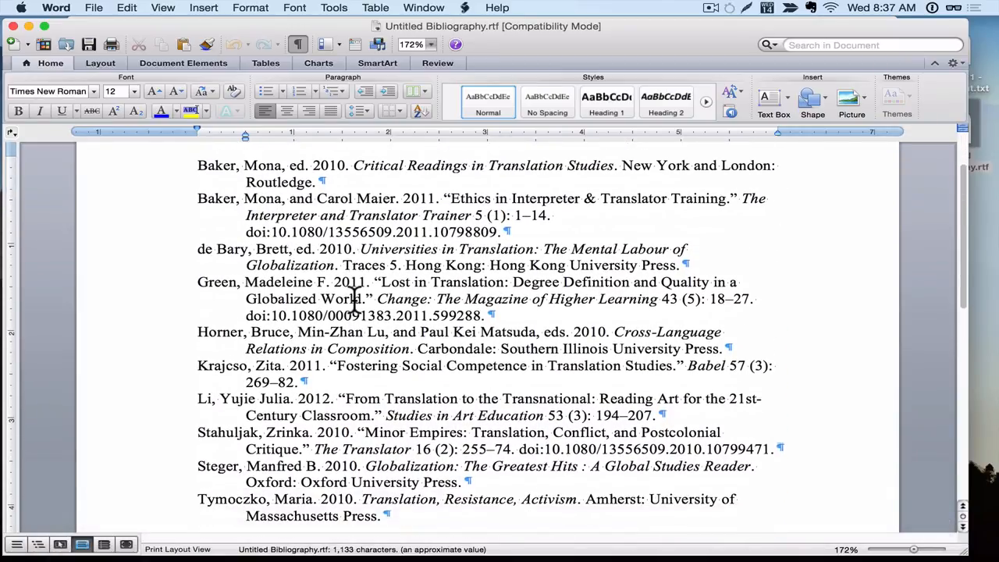